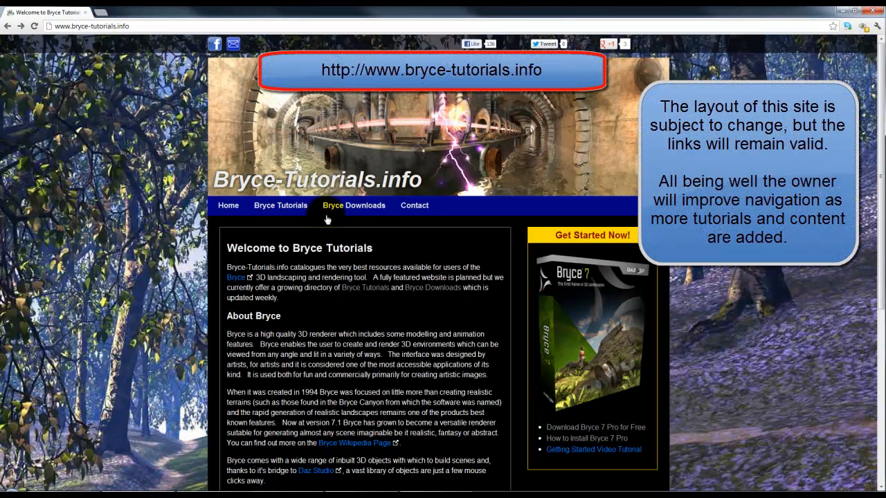
Browse Bryce Downloads to David Brinnen's Scene to HDRI Backdrop Converter product.
{"action": "left_click", "coordinate": [353, 206]}
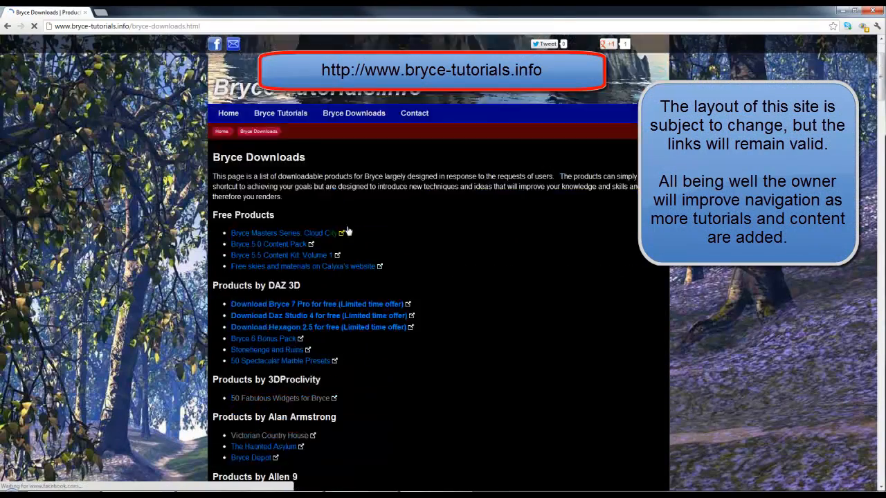
{"action": "scroll", "scroll_direction": "down", "scroll_amount": 3}
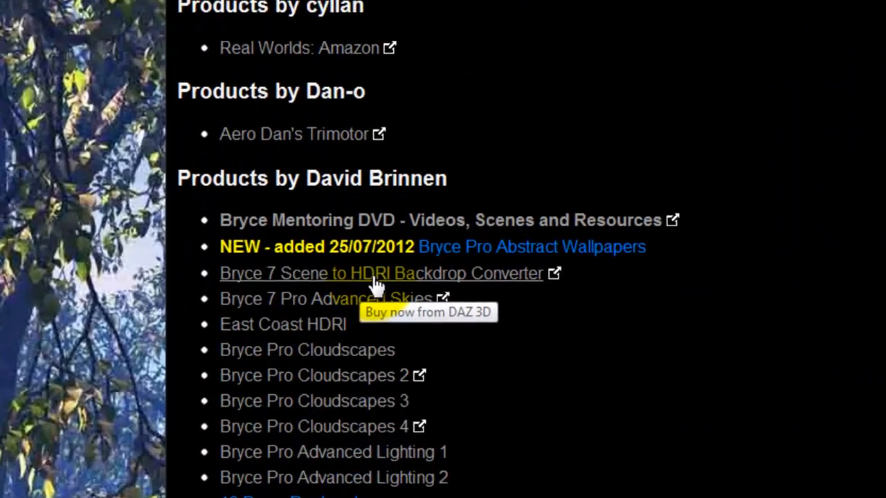
{"action": "left_click", "coordinate": [378, 273]}
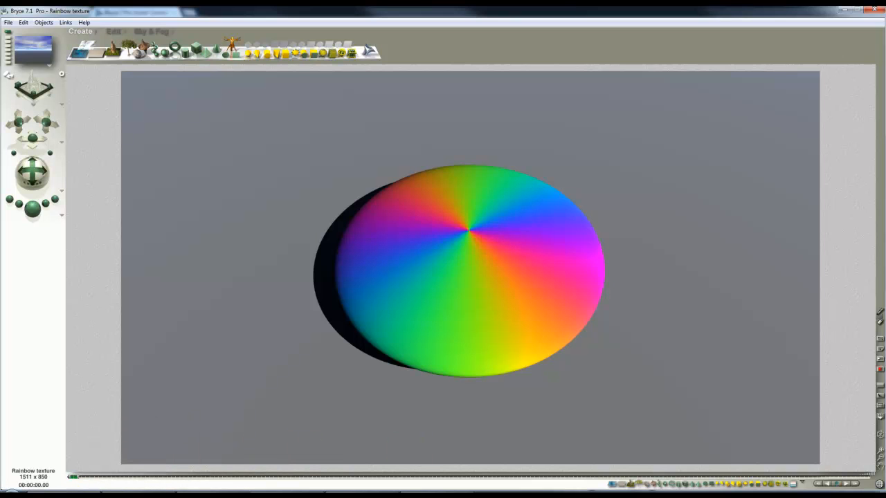
Load the Hybrid_Scene_Converter_960 scene and switch to the Edit palette.
{"action": "left_click", "coordinate": [513, 249]}
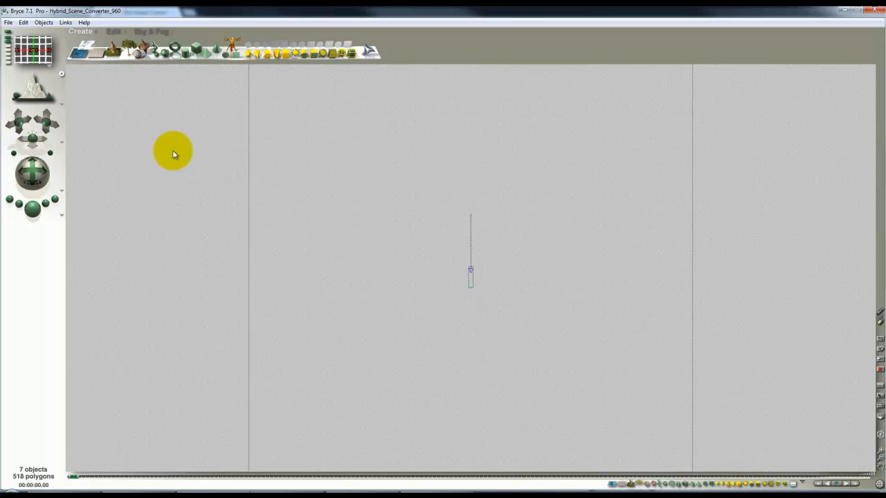
{"action": "mouse_move", "coordinate": [169, 81]}
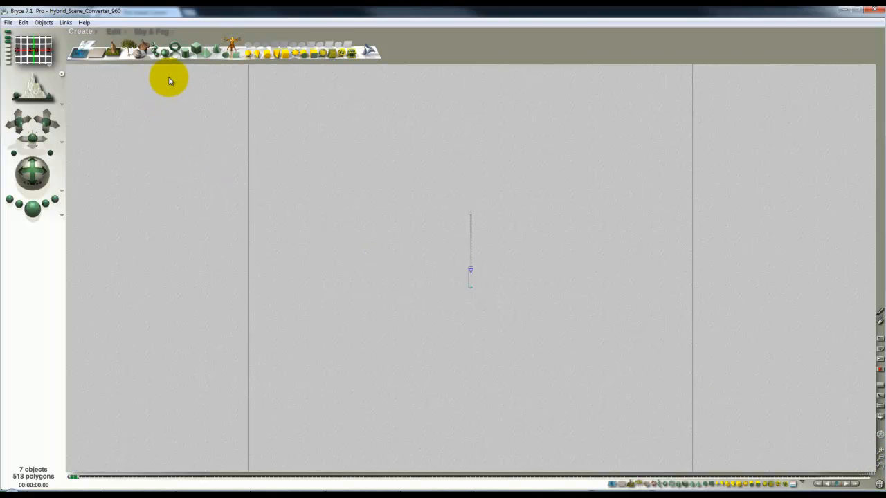
{"action": "mouse_move", "coordinate": [166, 54]}
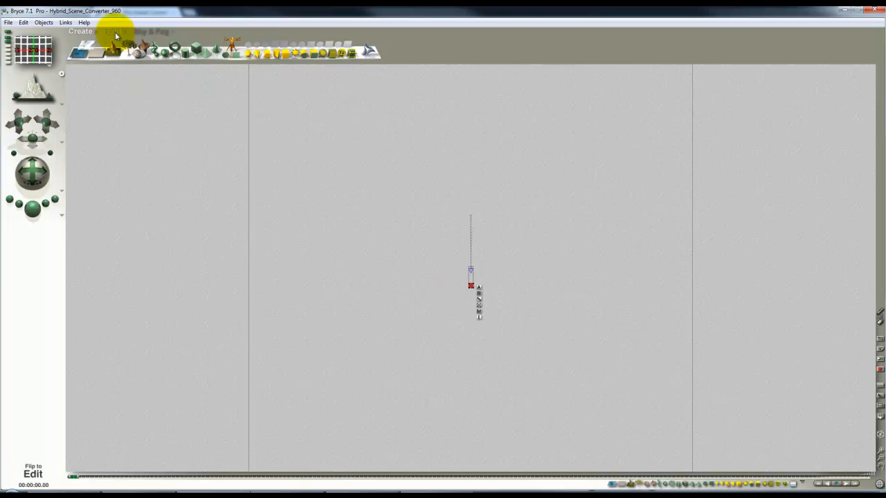
{"action": "left_click", "coordinate": [110, 50]}
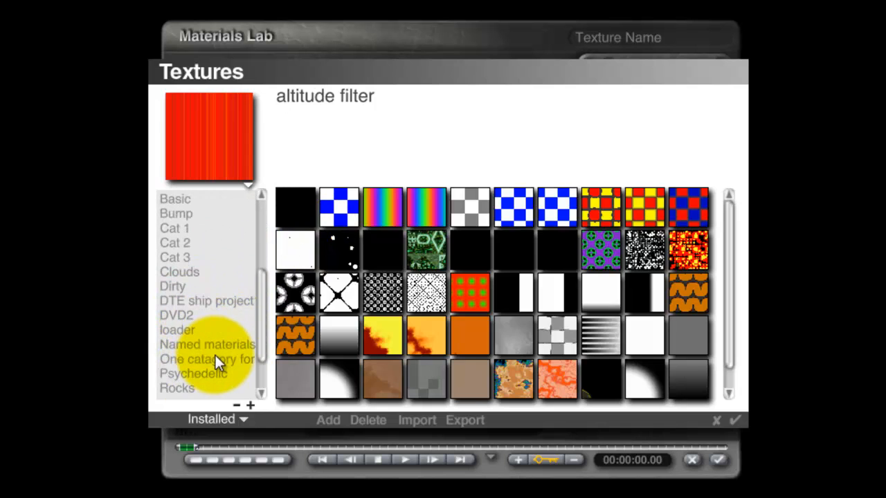
Apply the library Rainbow texture with World Space mapping and adjusted scale values.
{"action": "left_click", "coordinate": [206, 360]}
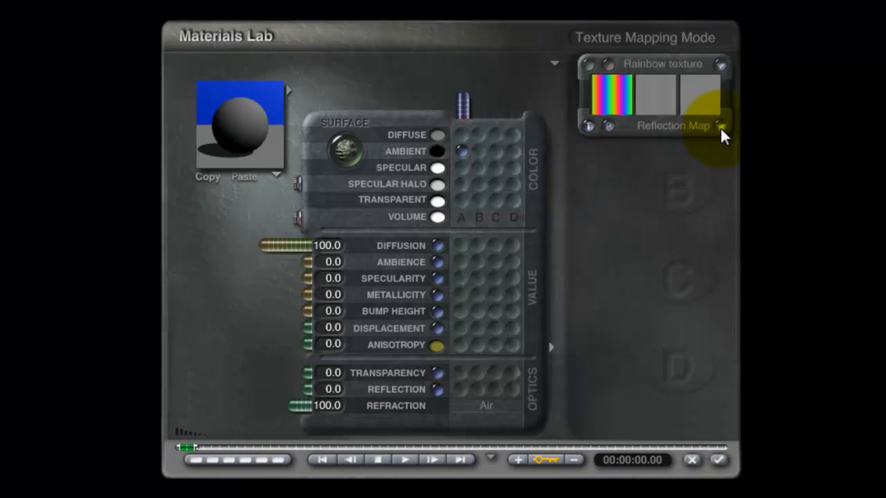
{"action": "left_click", "coordinate": [720, 125]}
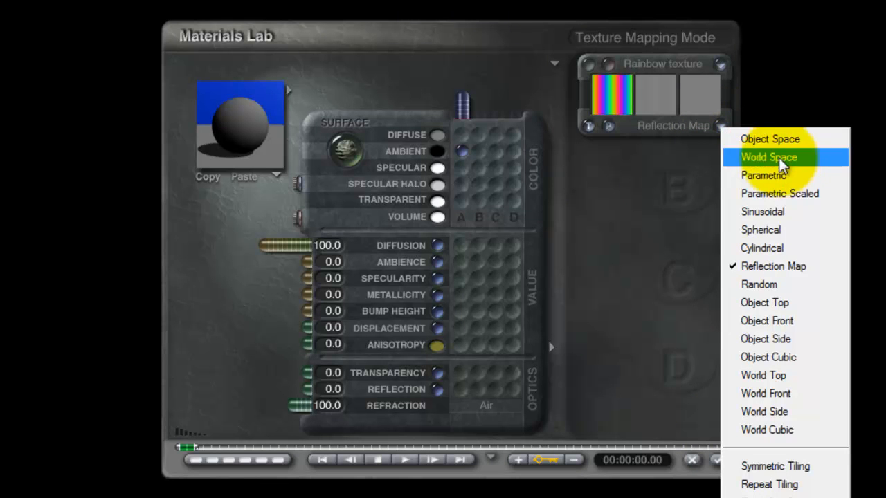
{"action": "left_click", "coordinate": [769, 157]}
{"action": "type", "text": "10"}
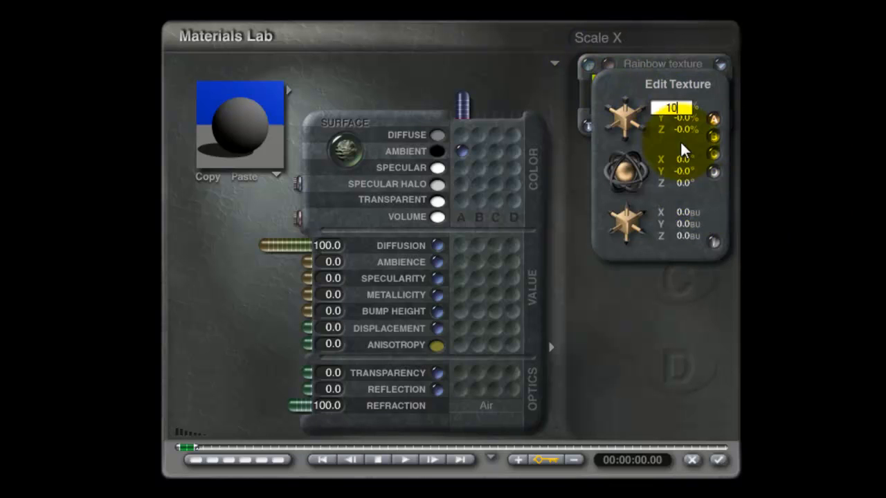
{"action": "left_click", "coordinate": [670, 119]}
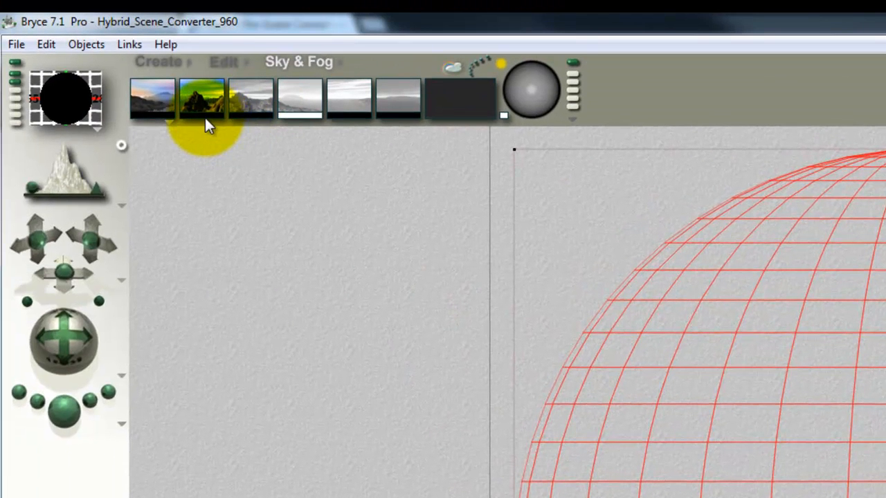
Choose the preset sky in the Sky & Fog palette before rendering.
{"action": "left_click", "coordinate": [300, 99]}
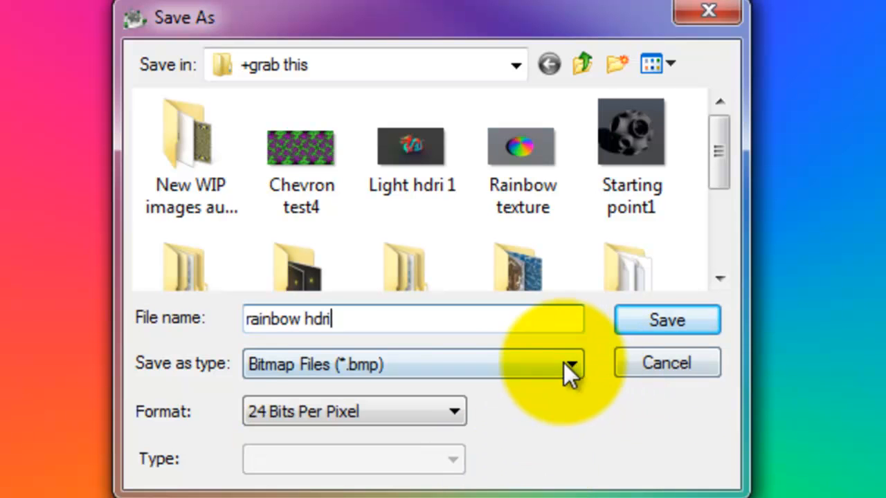
Save the render as rainbow hdri.hdr using the HDR Image Files type.
{"action": "left_click", "coordinate": [572, 365]}
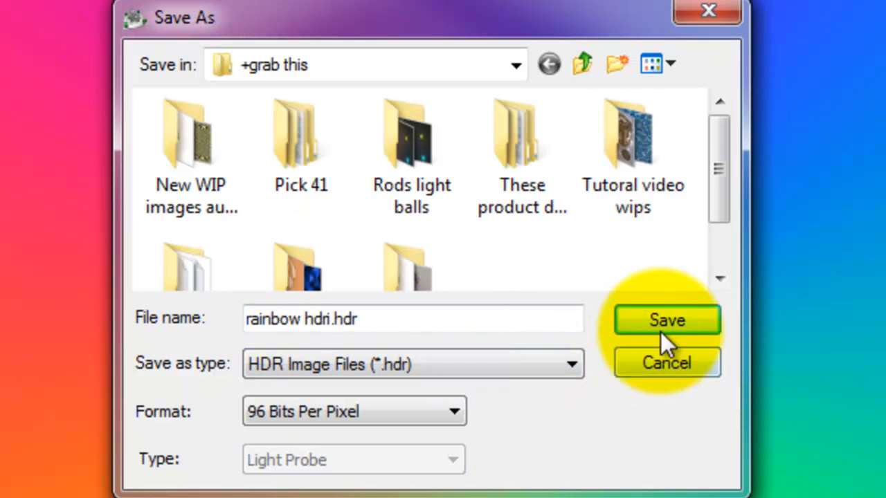
{"action": "left_click", "coordinate": [666, 320]}
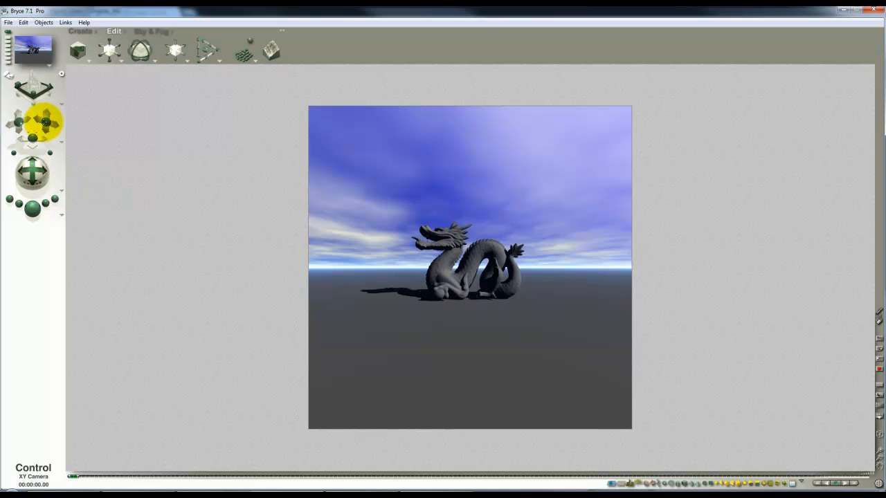
Reframe the dragon, load rainbow hdri.hdr in Sky Lab's IBL, and set its pitch.
{"action": "left_click", "coordinate": [32, 173]}
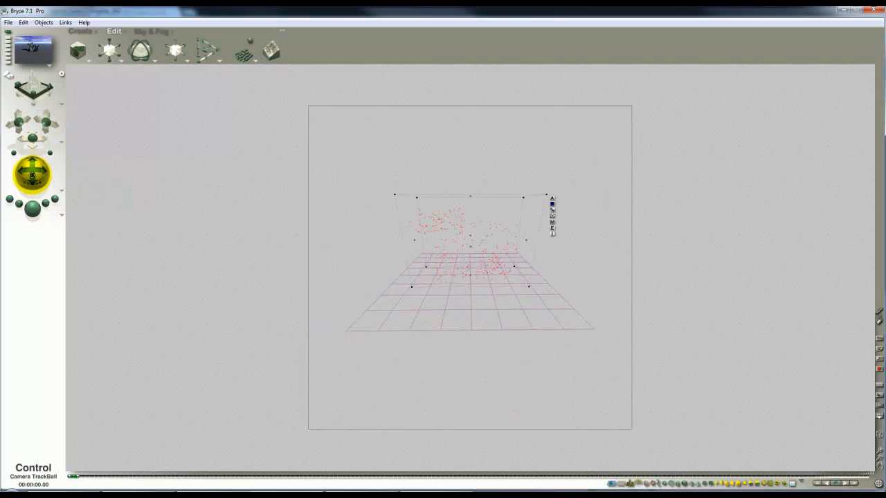
{"action": "left_click", "coordinate": [42, 129]}
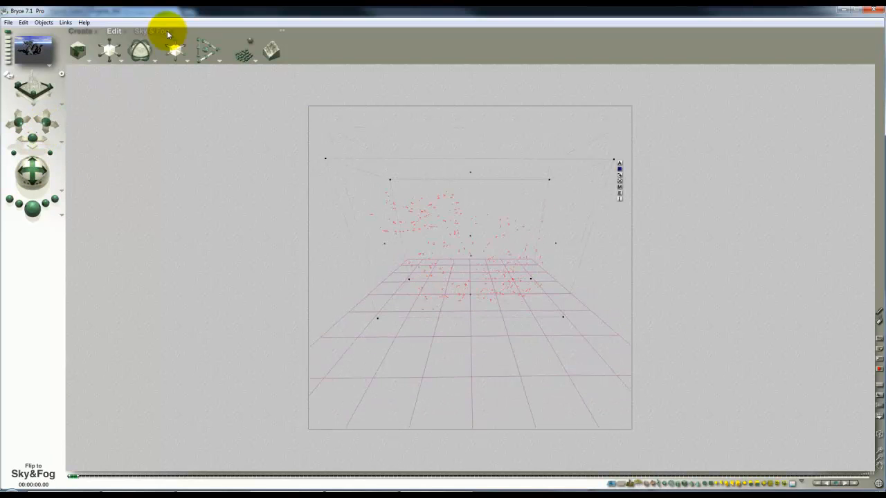
{"action": "left_click", "coordinate": [151, 32]}
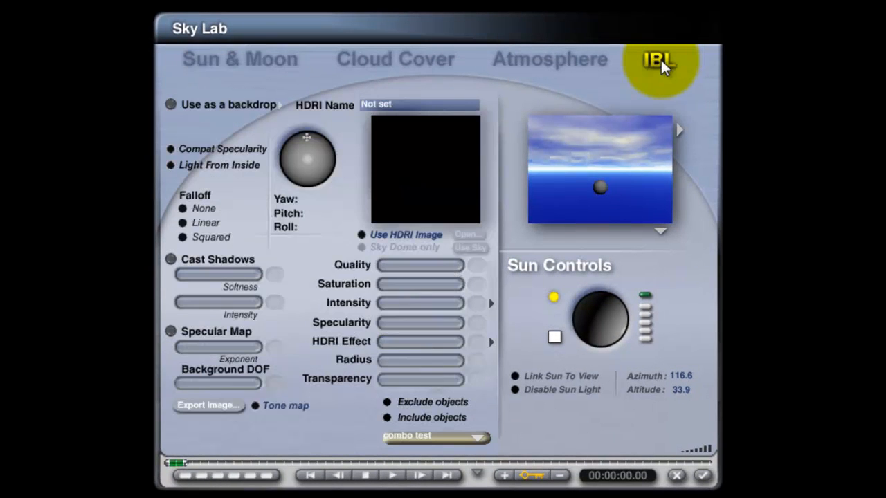
{"action": "left_click", "coordinate": [659, 59]}
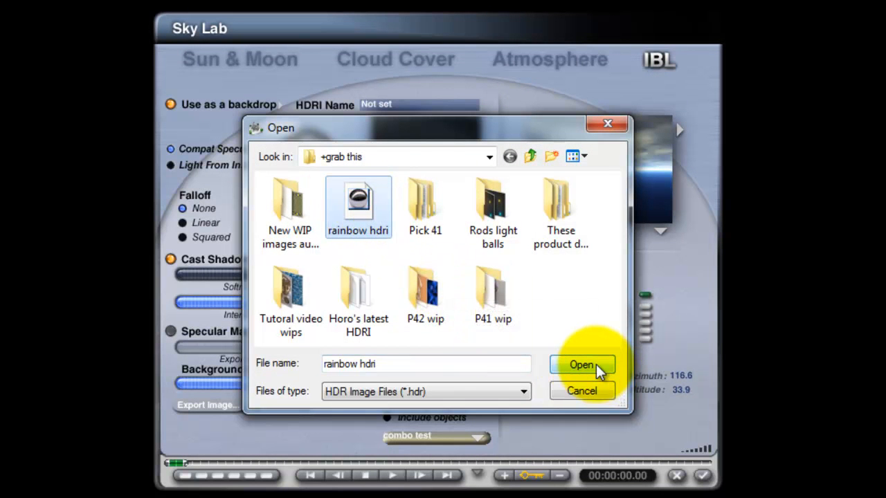
{"action": "left_click", "coordinate": [582, 365]}
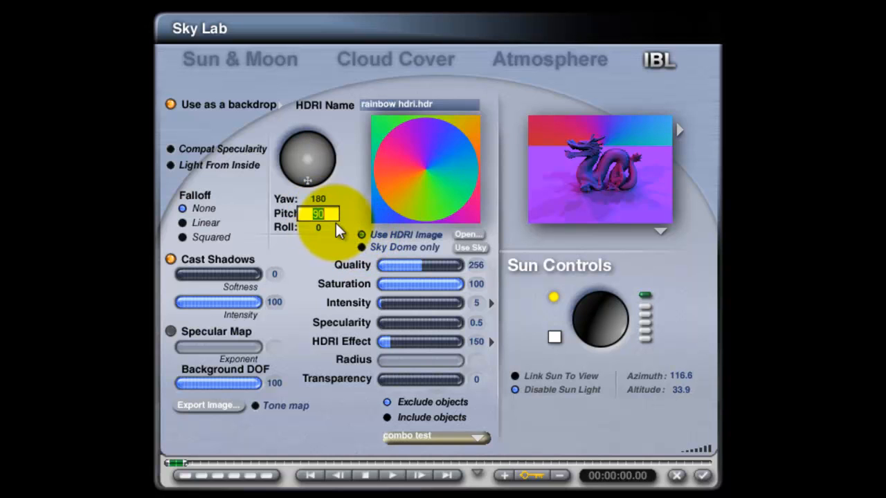
{"action": "left_click", "coordinate": [319, 227]}
{"action": "type", "text": "180"}
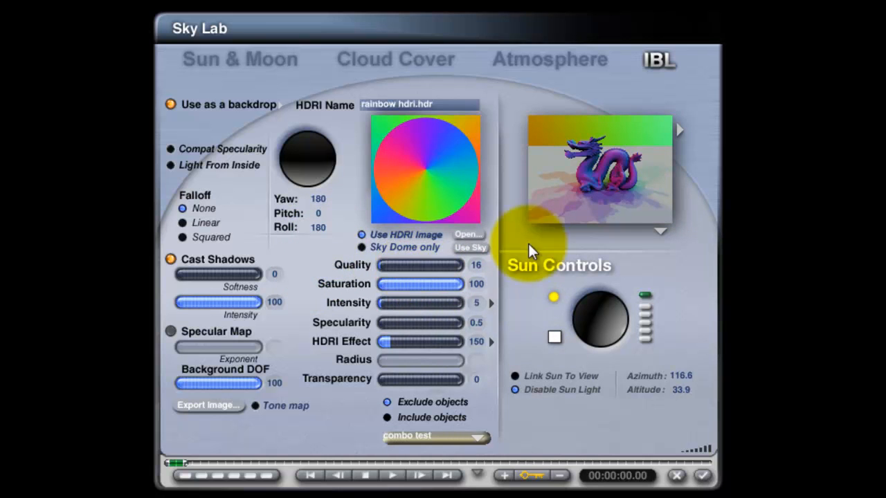
{"action": "mouse_move", "coordinate": [603, 433]}
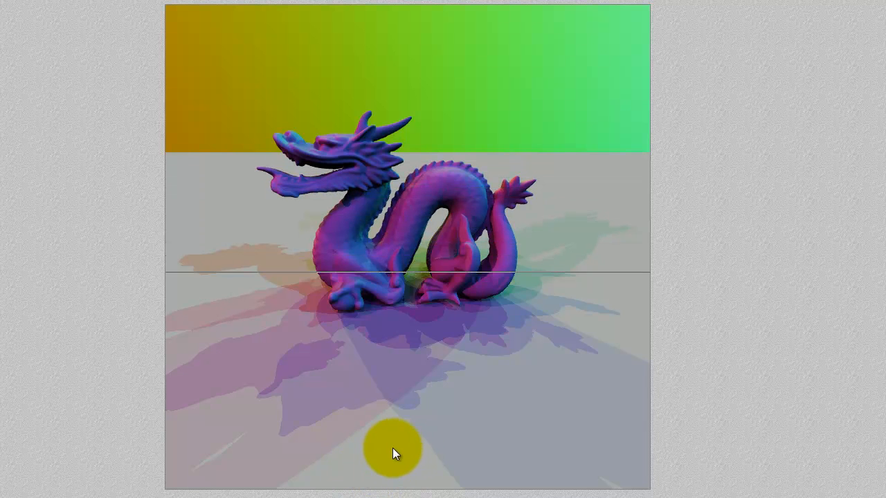
Render the rainbow-lit dragon and refine two regions of the image.
{"action": "left_click_drag", "start_coordinate": [394, 452], "coordinate": [414, 311]}
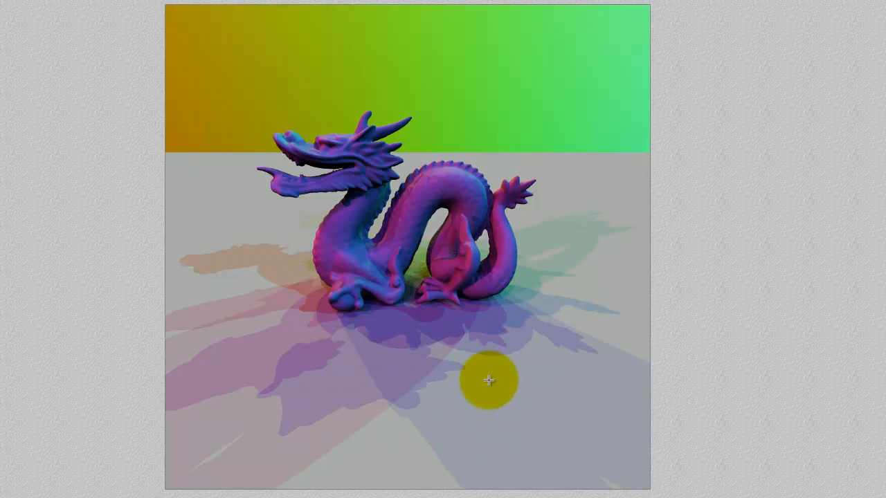
{"action": "left_click_drag", "start_coordinate": [489, 380], "coordinate": [407, 361]}
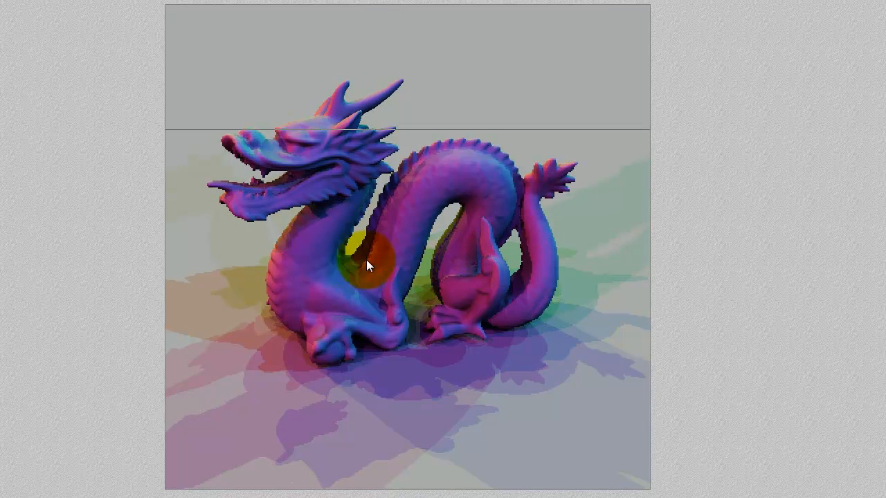
{"action": "left_click_drag", "start_coordinate": [370, 267], "coordinate": [340, 285]}
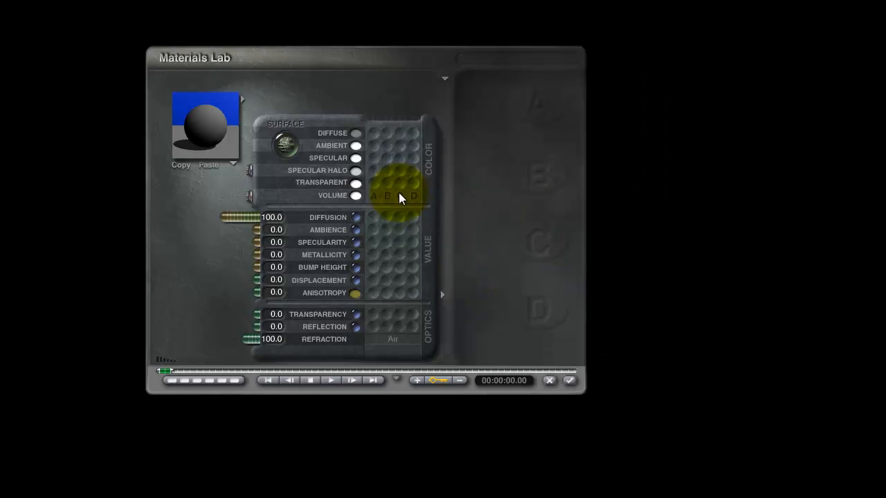
{"action": "mouse_move", "coordinate": [377, 137]}
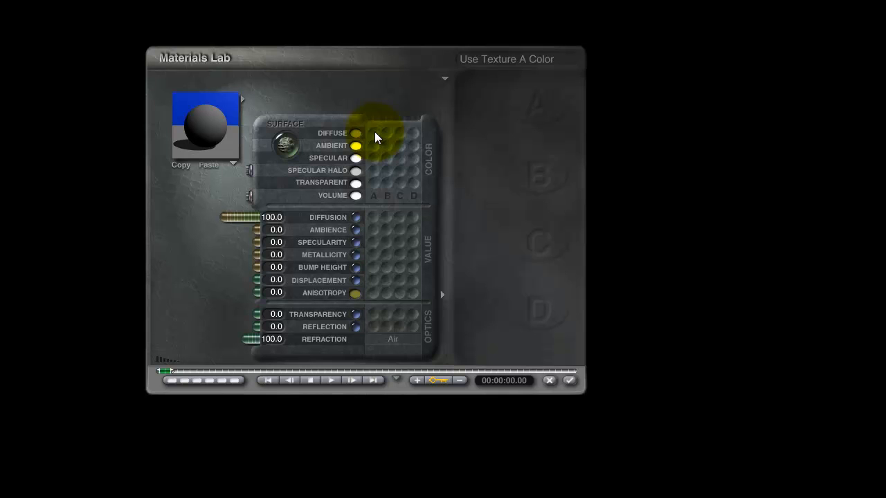
Drive Diffuse from texture A using the Rainbow texture with Reflection Map mapping.
{"action": "left_click", "coordinate": [355, 133]}
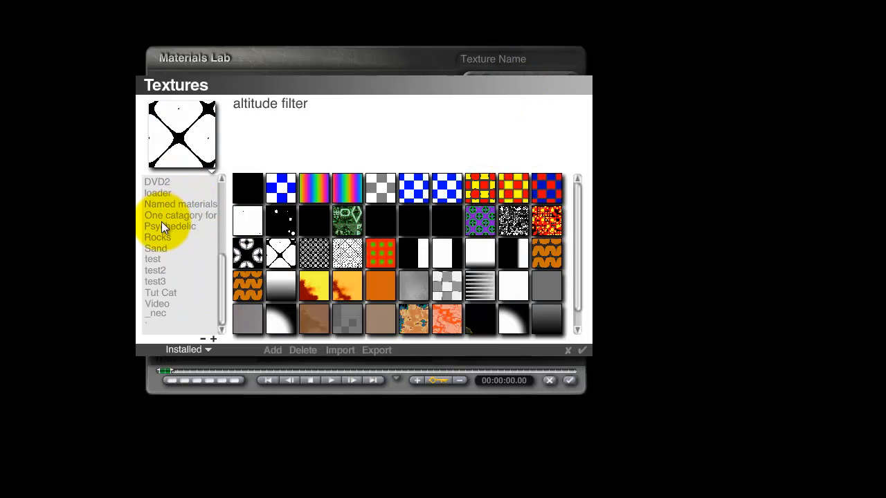
{"action": "left_click", "coordinate": [180, 215]}
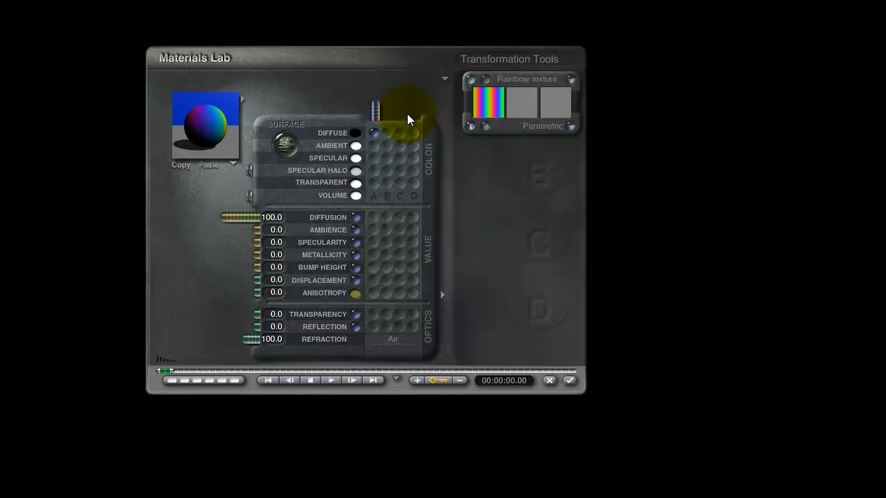
{"action": "left_click", "coordinate": [558, 103]}
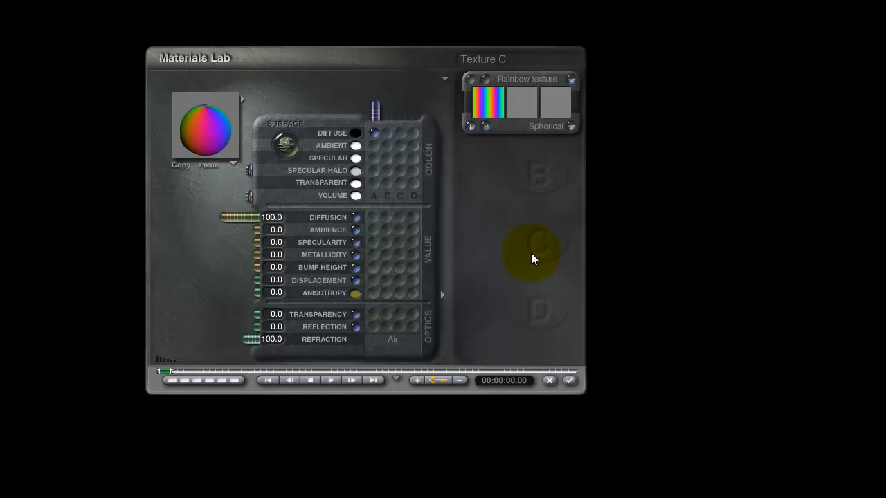
{"action": "left_click", "coordinate": [569, 381]}
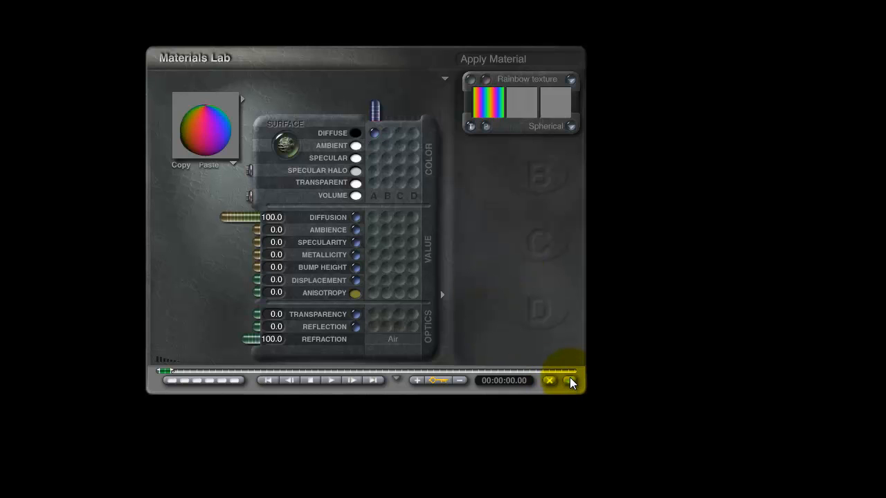
{"action": "left_click", "coordinate": [570, 381]}
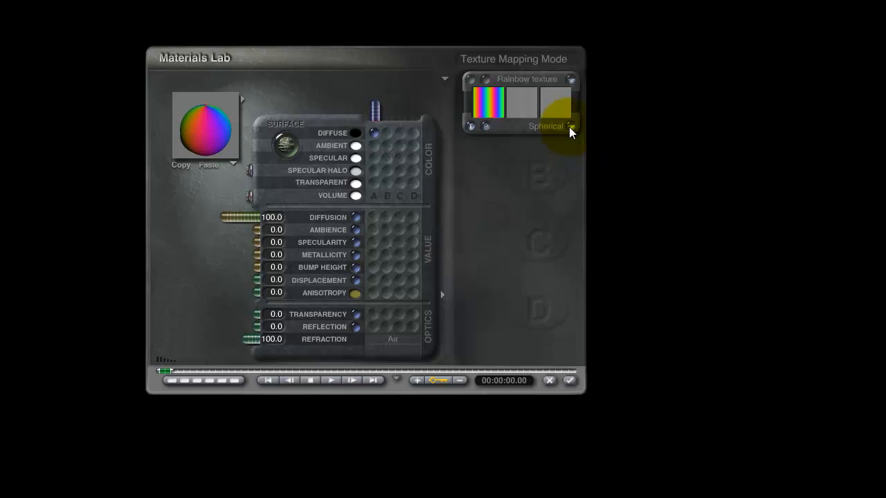
{"action": "left_click", "coordinate": [570, 126]}
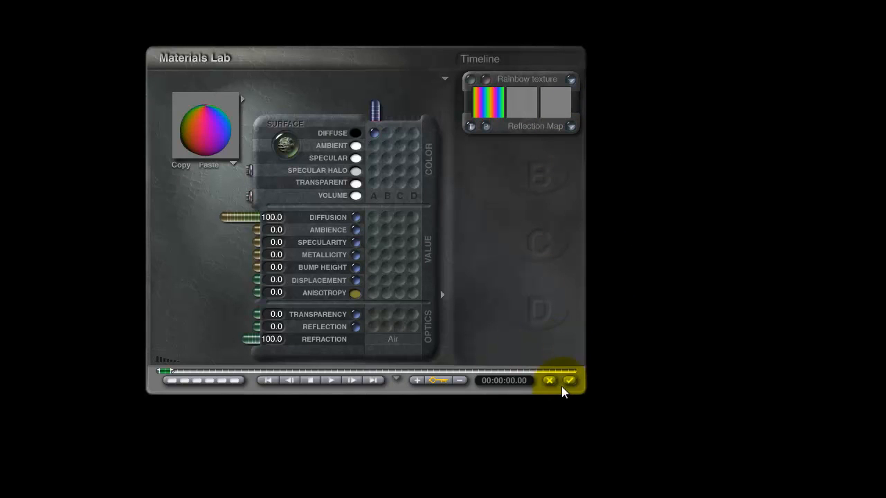
Accept the material and close the Materials Lab.
{"action": "left_click", "coordinate": [569, 380]}
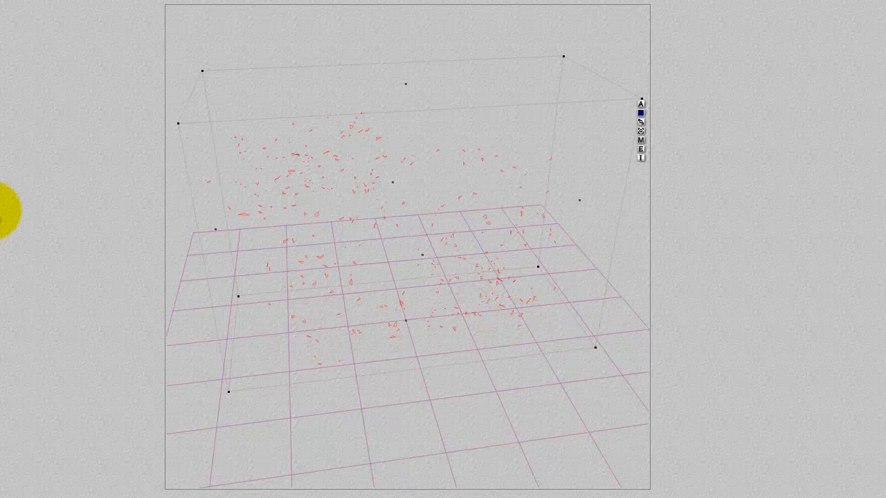
{"action": "mouse_move", "coordinate": [640, 153]}
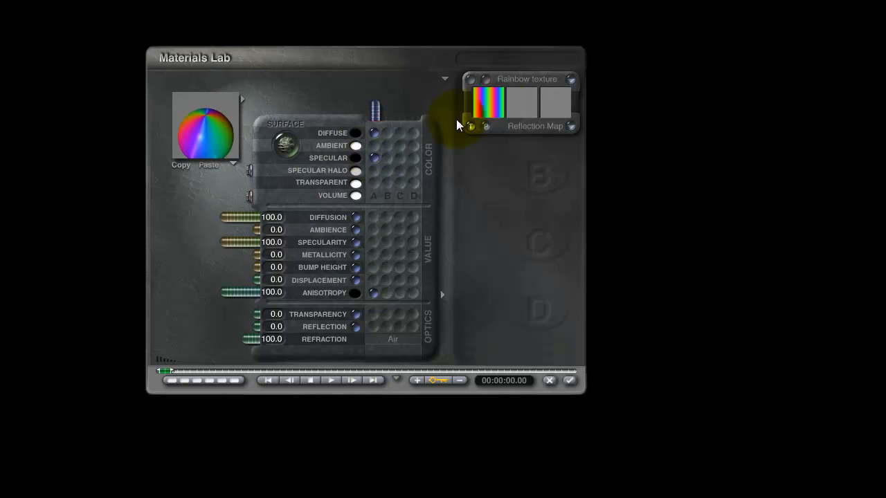
{"action": "mouse_move", "coordinate": [369, 283]}
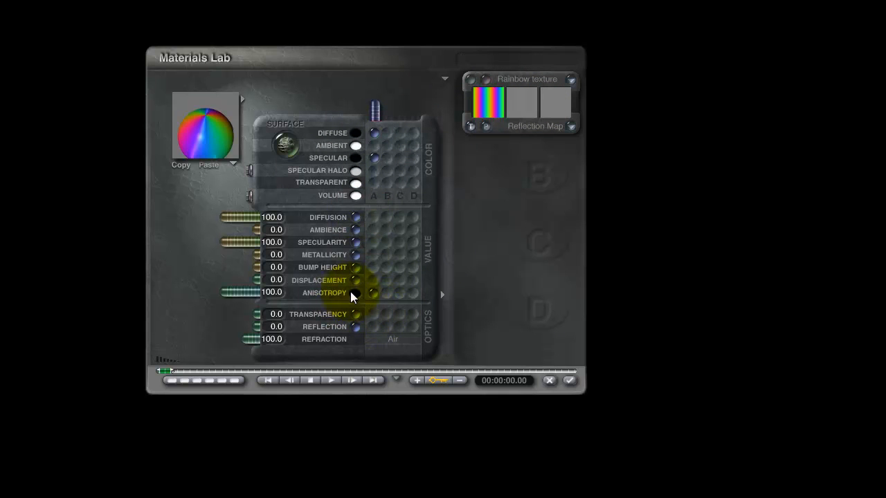
{"action": "mouse_move", "coordinate": [364, 273]}
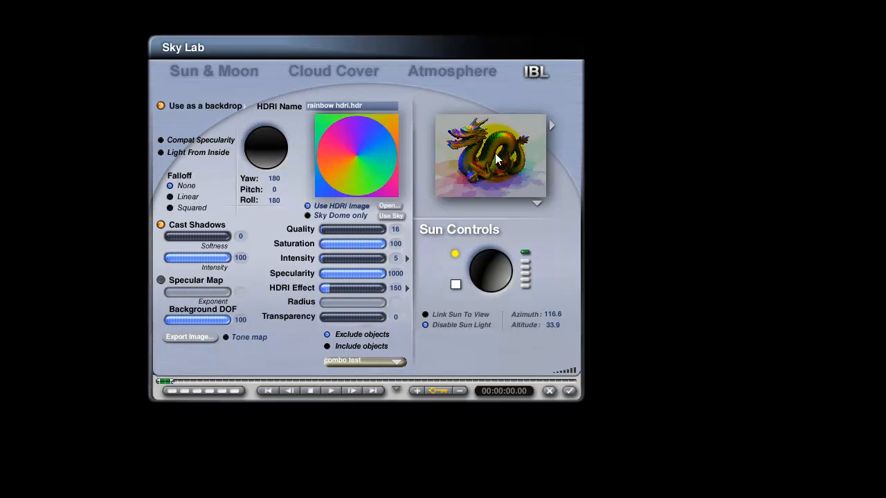
{"action": "mouse_move", "coordinate": [425, 258]}
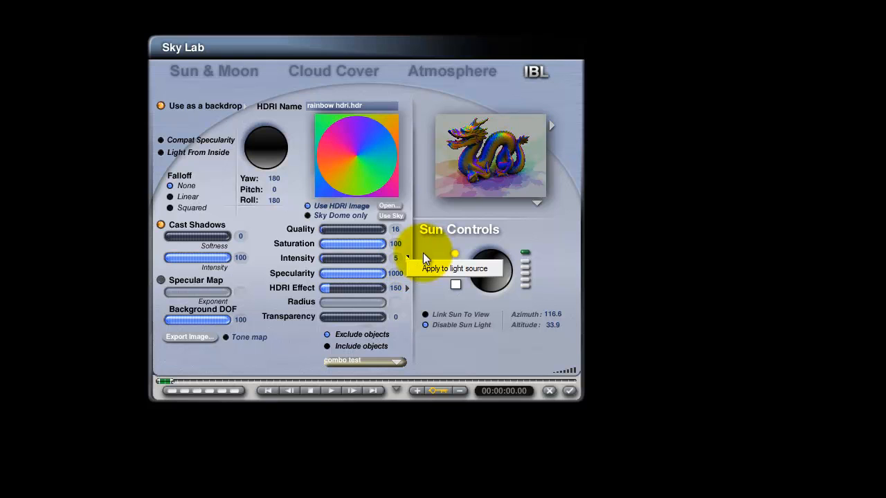
{"action": "mouse_move", "coordinate": [315, 270]}
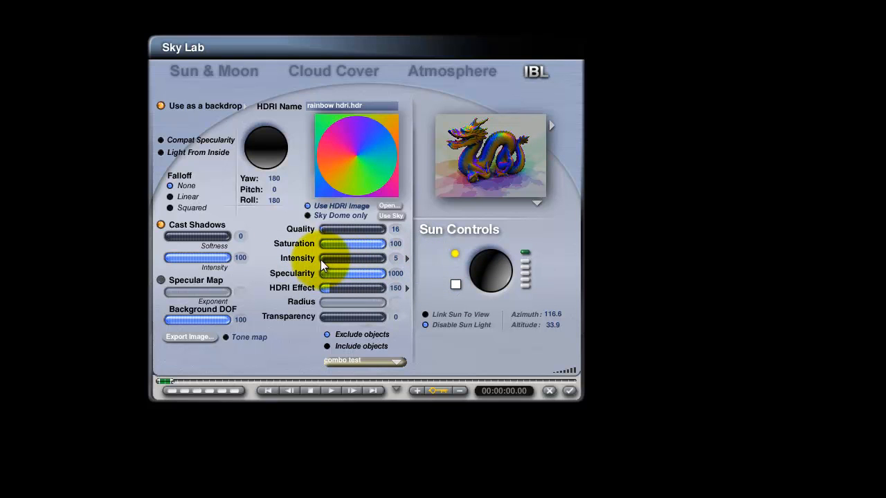
Adjust the IBL Intensity slider up and down, settling at about 30.
{"action": "left_click_drag", "start_coordinate": [326, 259], "coordinate": [359, 258]}
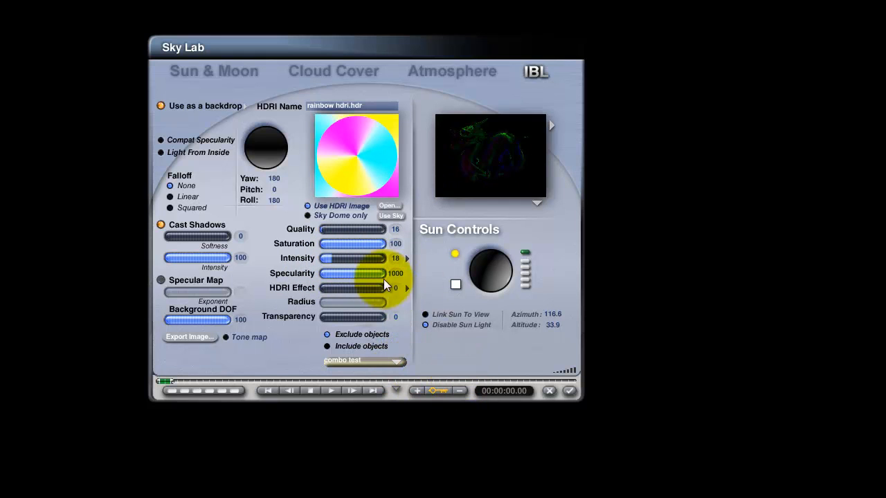
{"action": "left_click_drag", "start_coordinate": [385, 258], "coordinate": [353, 258]}
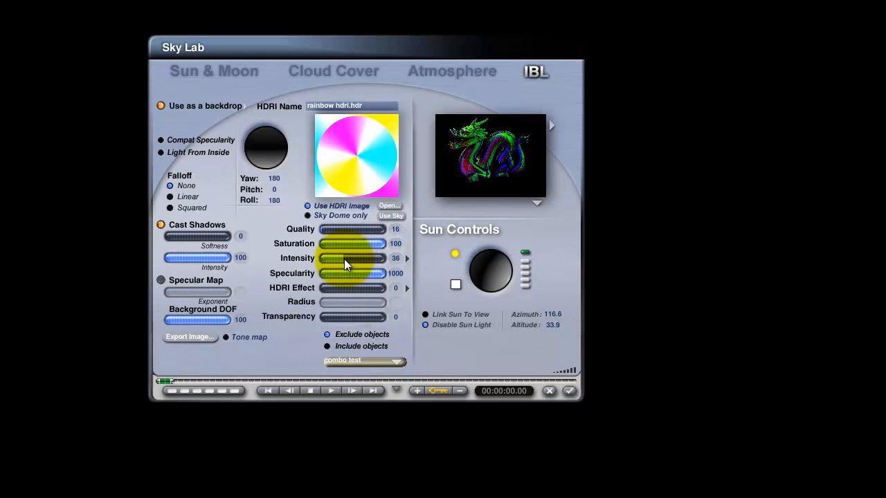
{"action": "left_click_drag", "start_coordinate": [360, 258], "coordinate": [350, 258]}
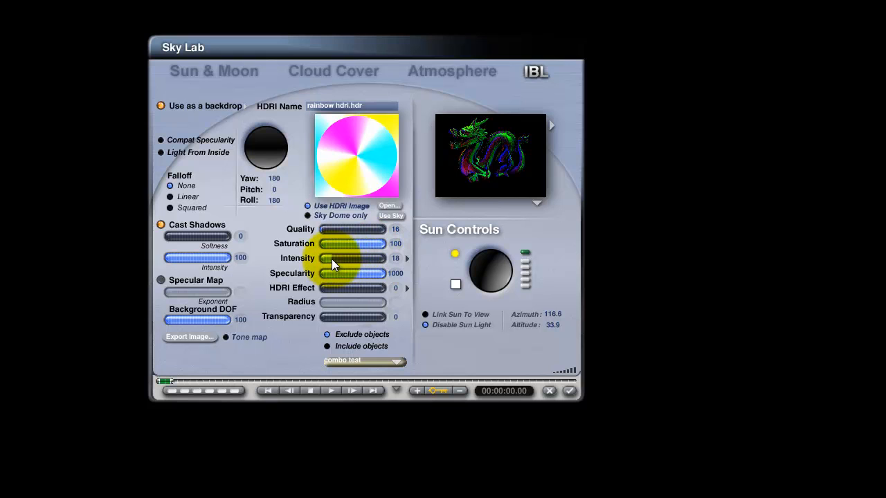
{"action": "left_click_drag", "start_coordinate": [342, 258], "coordinate": [353, 258]}
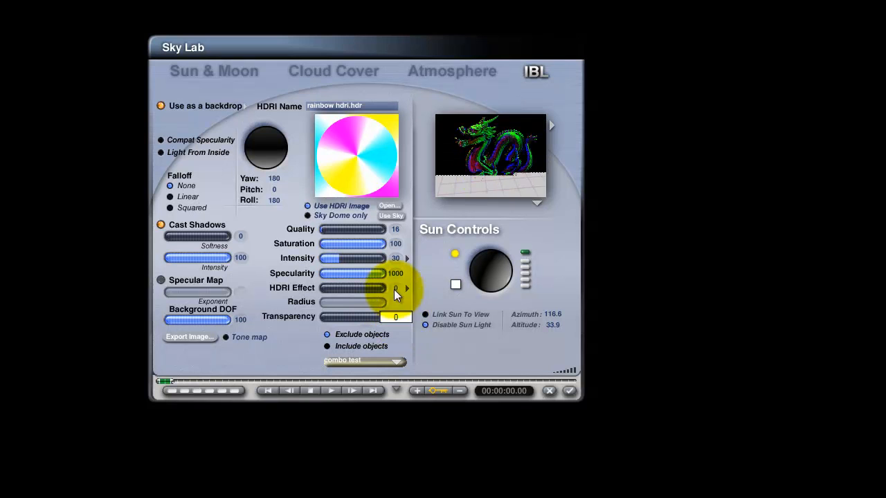
Step the HDRI effect up from 1 to 3, lightening the preview backdrop.
{"action": "left_click", "coordinate": [407, 288]}
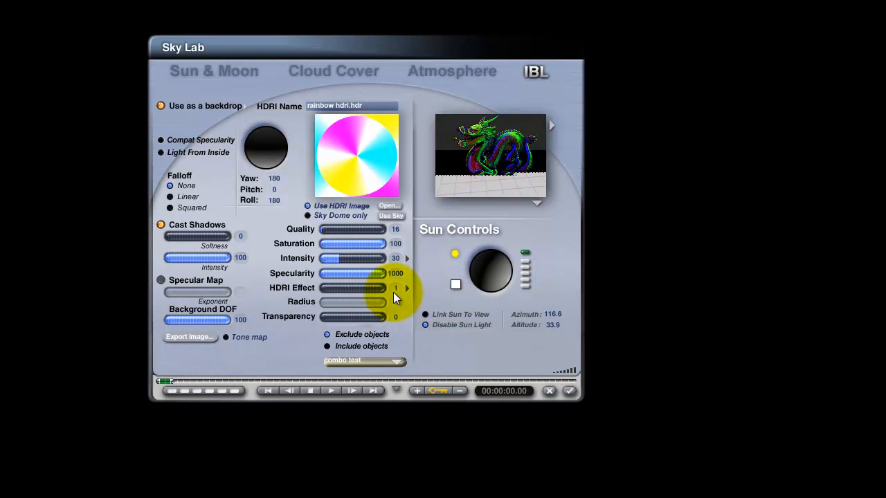
{"action": "left_click", "coordinate": [407, 285]}
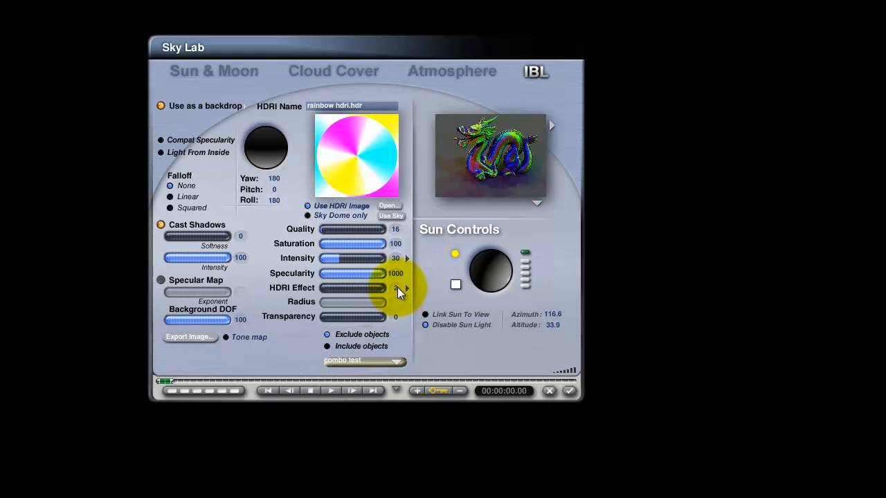
{"action": "left_click", "coordinate": [407, 286]}
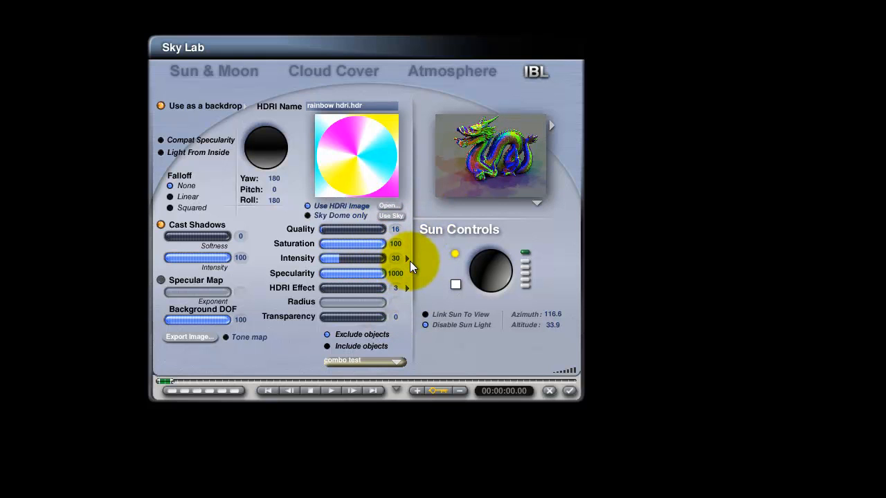
{"action": "mouse_move", "coordinate": [416, 243]}
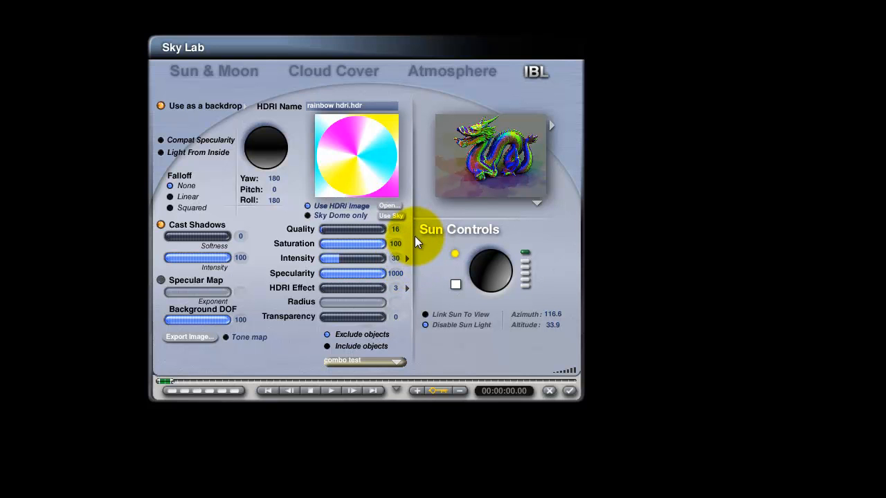
{"action": "mouse_move", "coordinate": [588, 371]}
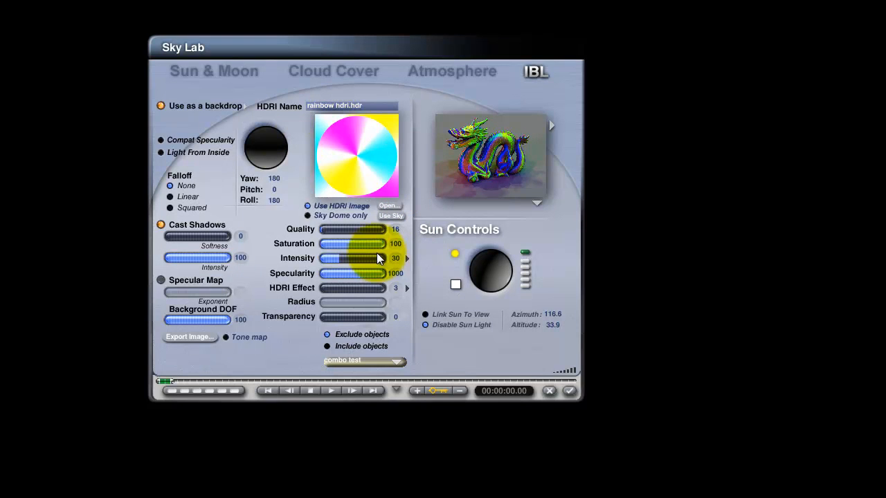
{"action": "mouse_move", "coordinate": [282, 177]}
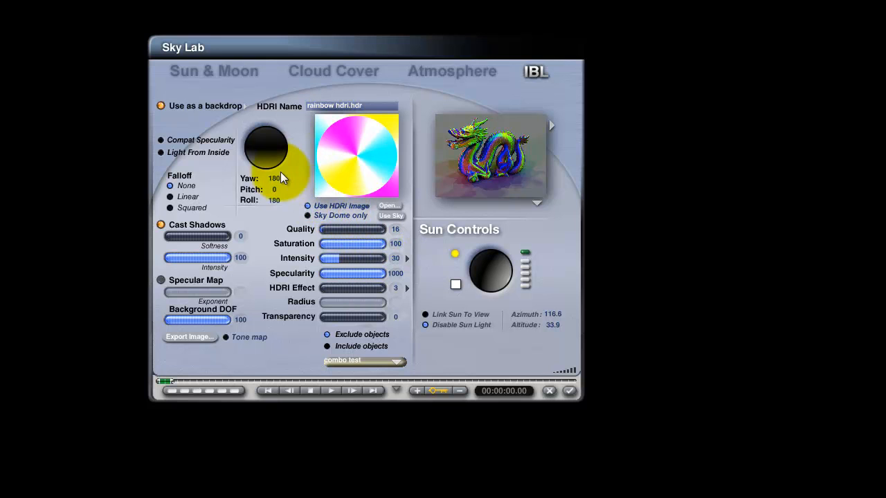
Spin the rainbow HDRI with the orientation trackball, settling at a yaw near 204°.
{"action": "left_click_drag", "start_coordinate": [282, 175], "coordinate": [272, 165]}
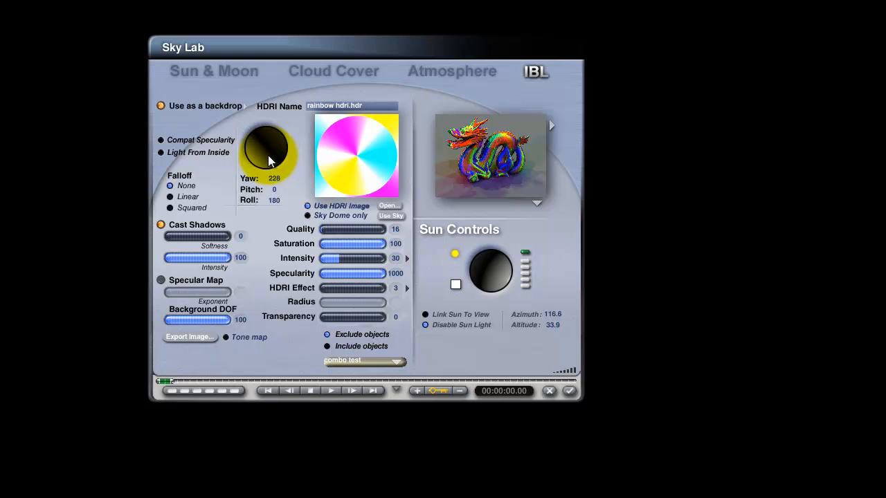
{"action": "left_click_drag", "start_coordinate": [267, 148], "coordinate": [267, 166]}
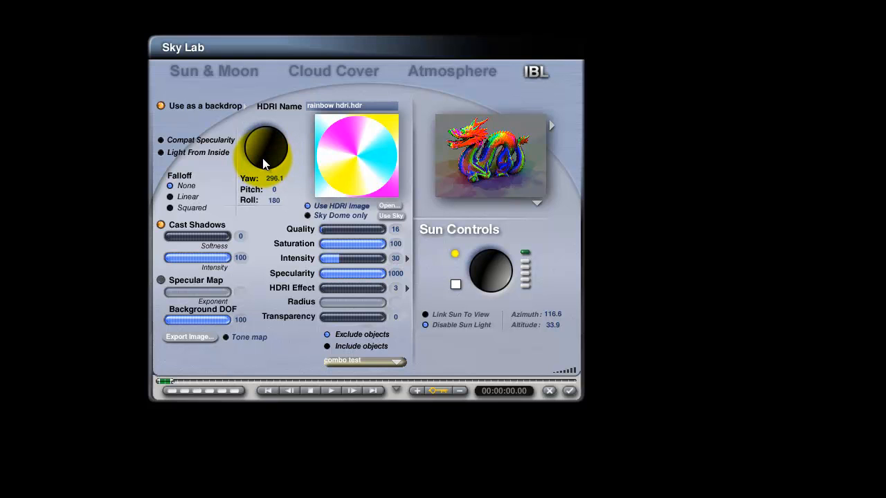
{"action": "left_click_drag", "start_coordinate": [267, 163], "coordinate": [270, 159]}
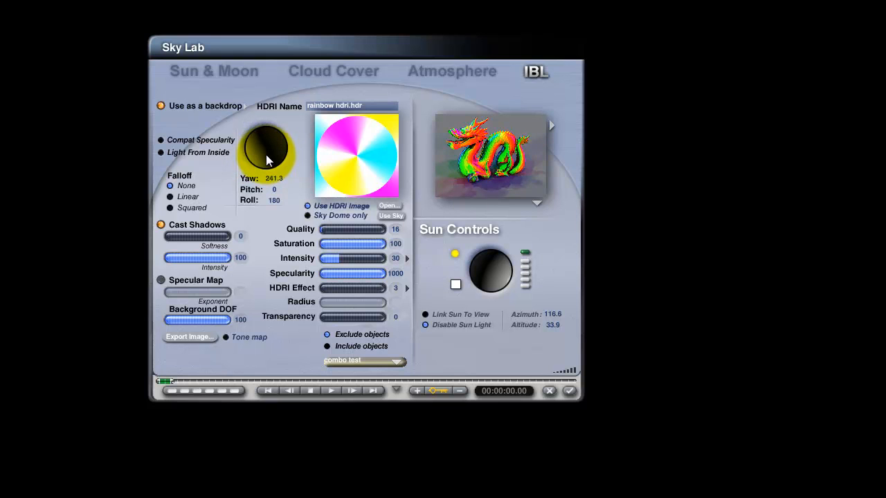
{"action": "left_click_drag", "start_coordinate": [267, 145], "coordinate": [269, 165]}
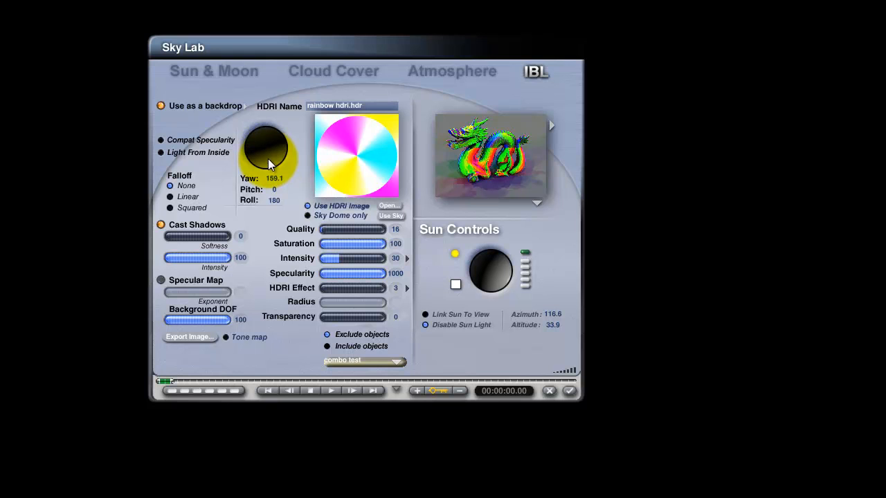
{"action": "left_click_drag", "start_coordinate": [267, 149], "coordinate": [281, 166]}
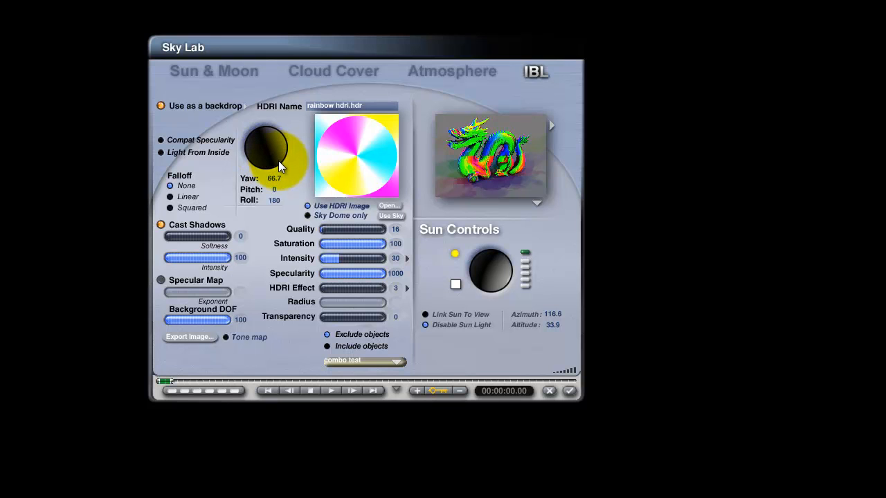
{"action": "left_click_drag", "start_coordinate": [281, 166], "coordinate": [272, 138]}
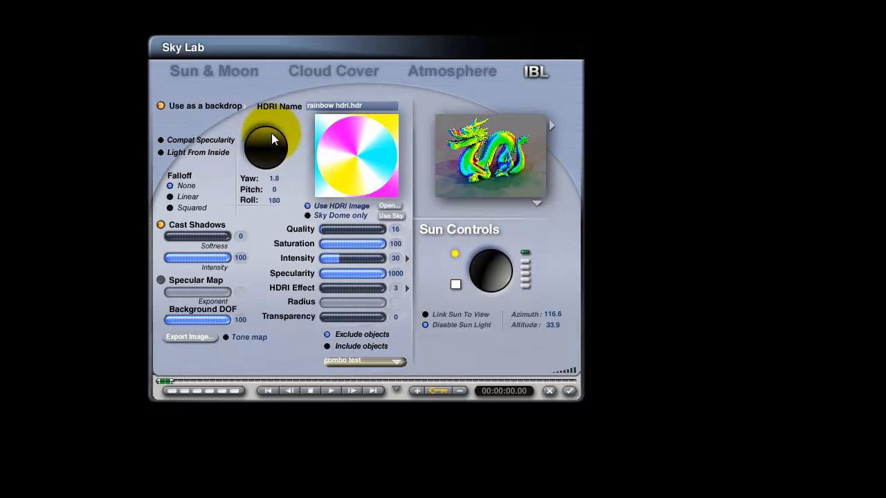
{"action": "left_click_drag", "start_coordinate": [273, 139], "coordinate": [263, 147]}
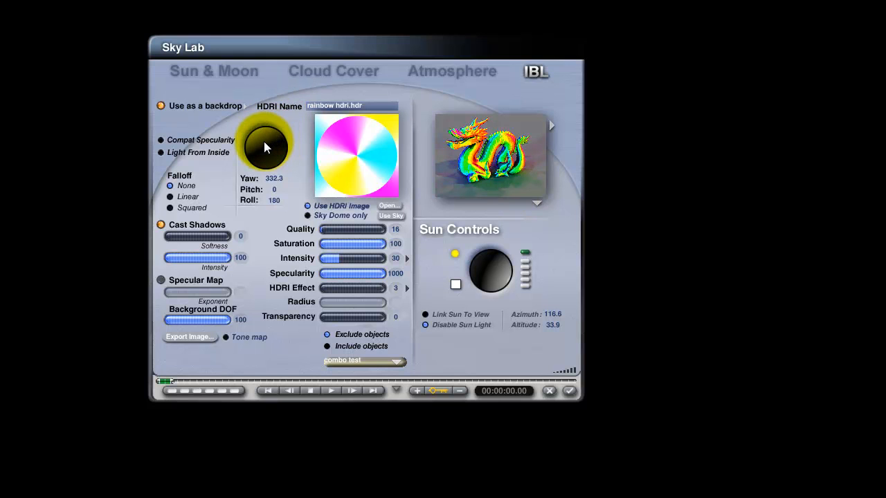
{"action": "left_click_drag", "start_coordinate": [266, 146], "coordinate": [259, 147]}
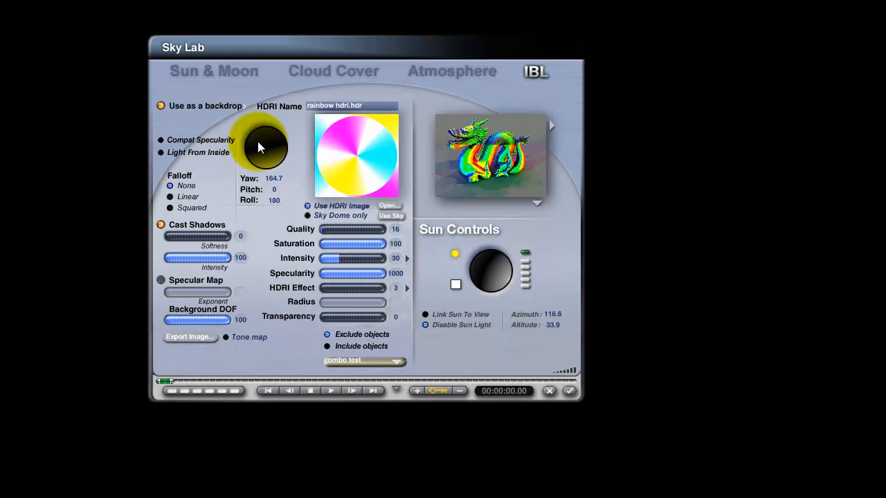
{"action": "left_click_drag", "start_coordinate": [259, 146], "coordinate": [271, 165]}
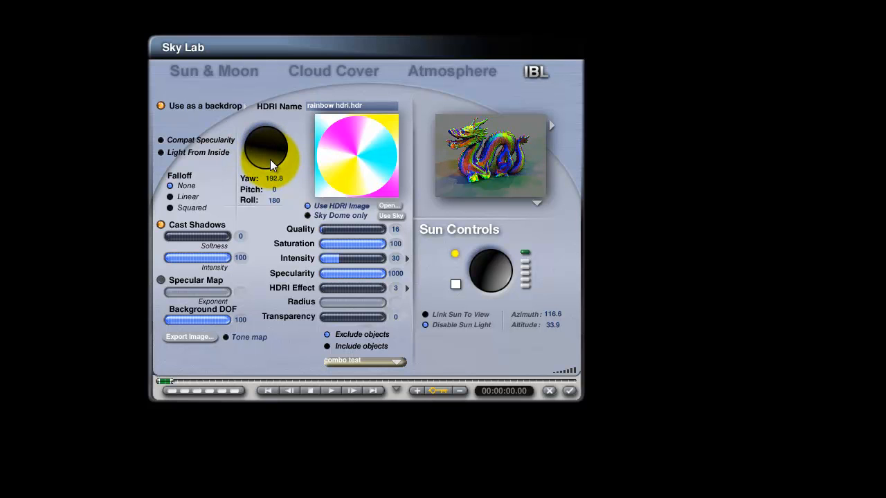
{"action": "left_click_drag", "start_coordinate": [272, 165], "coordinate": [265, 168]}
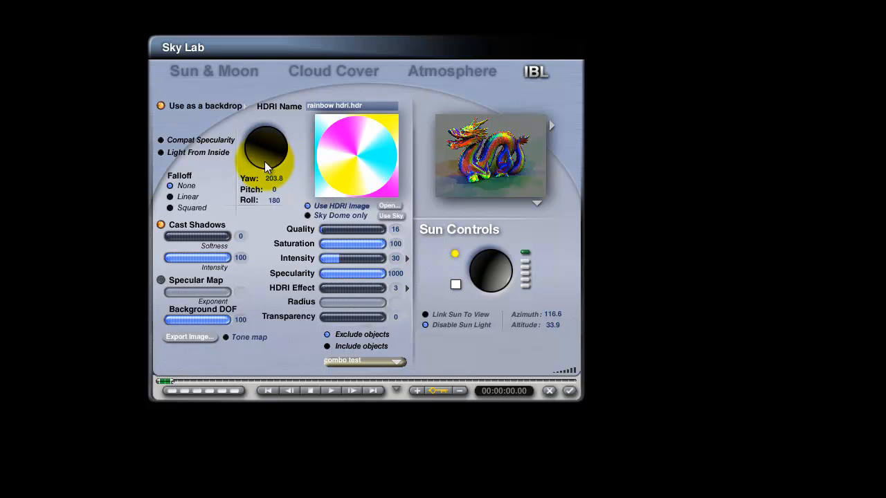
{"action": "mouse_move", "coordinate": [545, 315]}
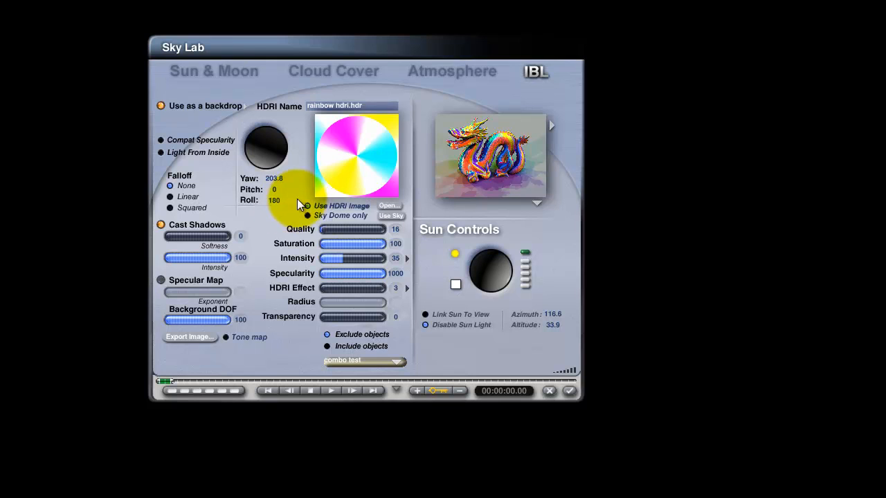
Turn the HDRI with the trackball and enter a yaw of 149.
{"action": "left_click_drag", "start_coordinate": [301, 204], "coordinate": [277, 166]}
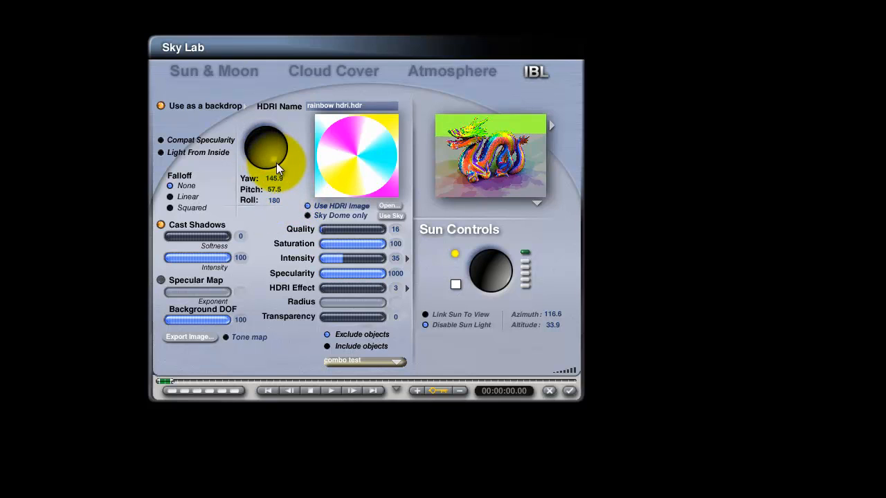
{"action": "left_click_drag", "start_coordinate": [270, 152], "coordinate": [277, 161]}
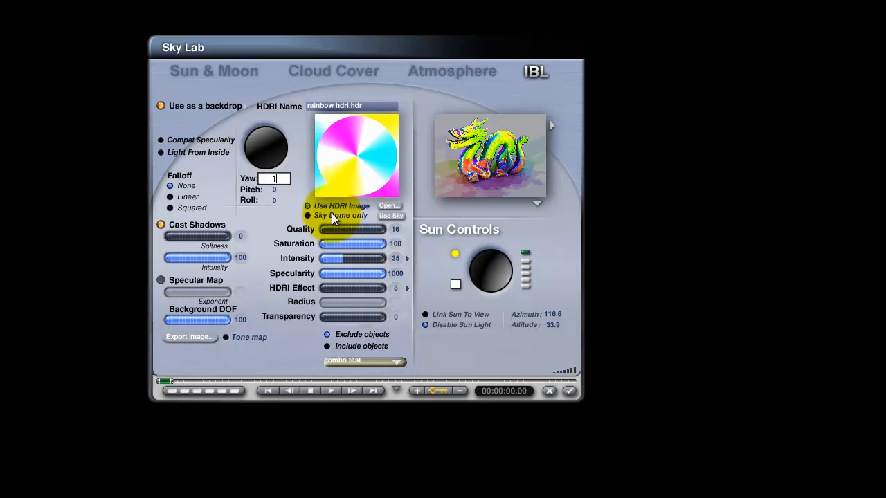
{"action": "type", "text": "149.3"}
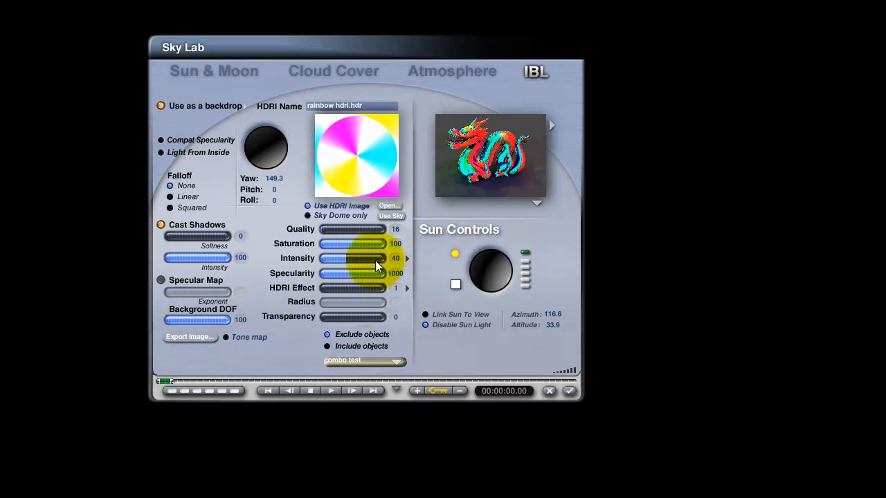
{"action": "mouse_move", "coordinate": [298, 290]}
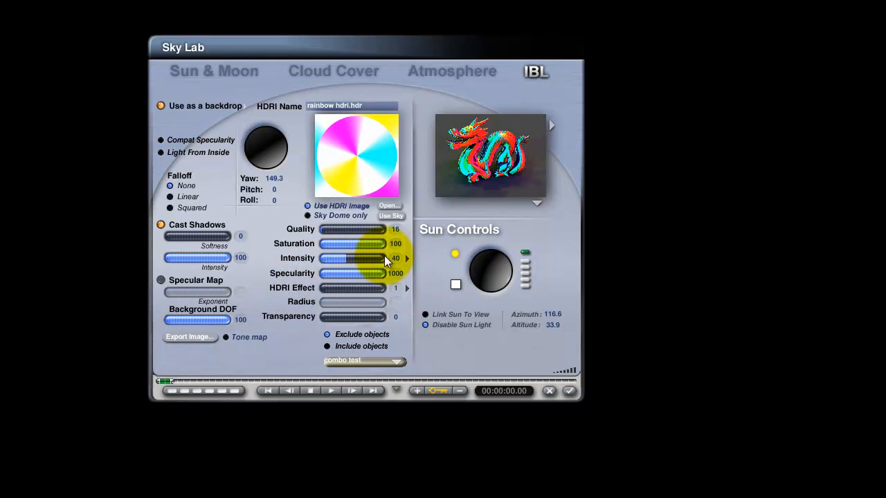
{"action": "mouse_move", "coordinate": [386, 296]}
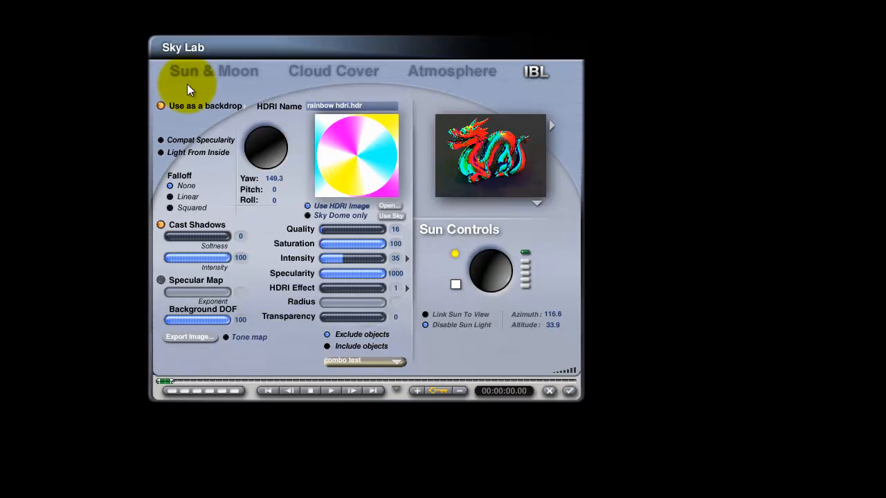
{"action": "mouse_move", "coordinate": [354, 236]}
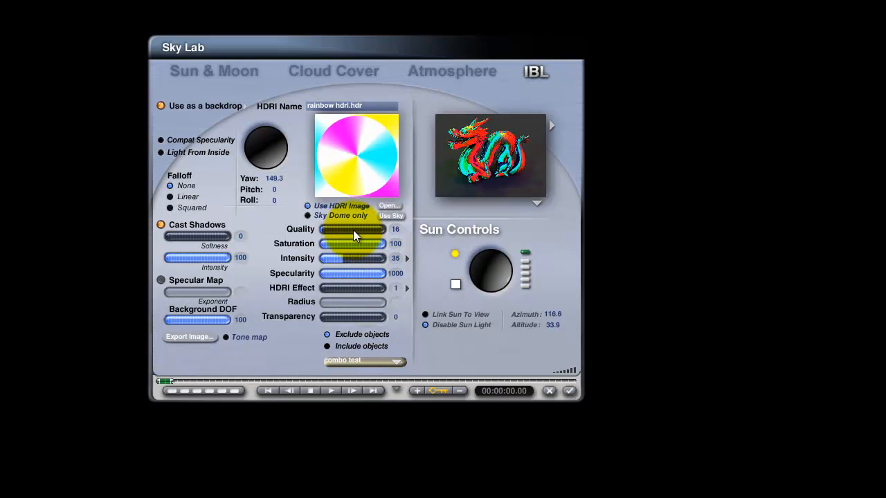
Lower the HDRI lighting intensity back to 35.
{"action": "left_click", "coordinate": [569, 392]}
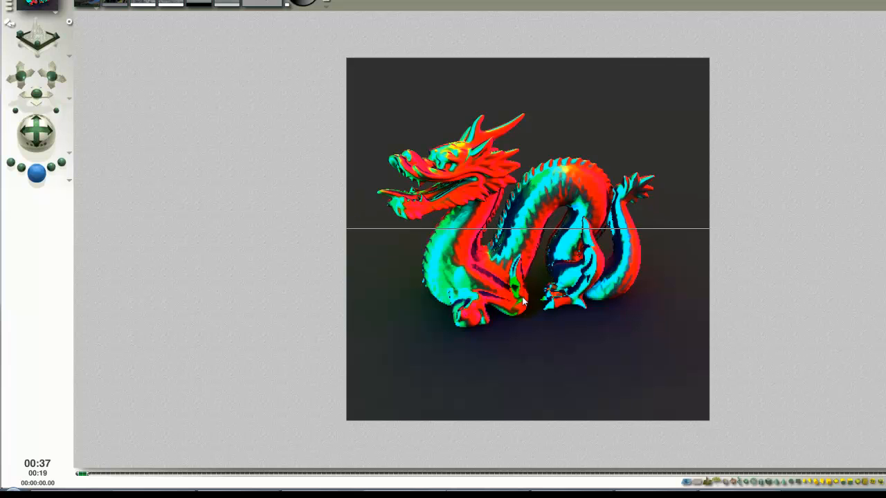
Drag in the Bryce window while the red-and-cyan dragon render refines.
{"action": "left_click_drag", "start_coordinate": [526, 228], "coordinate": [526, 239]}
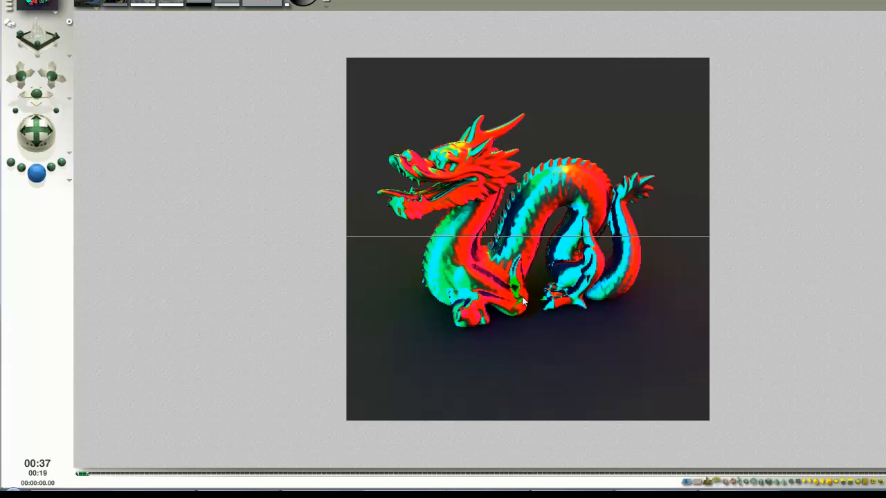